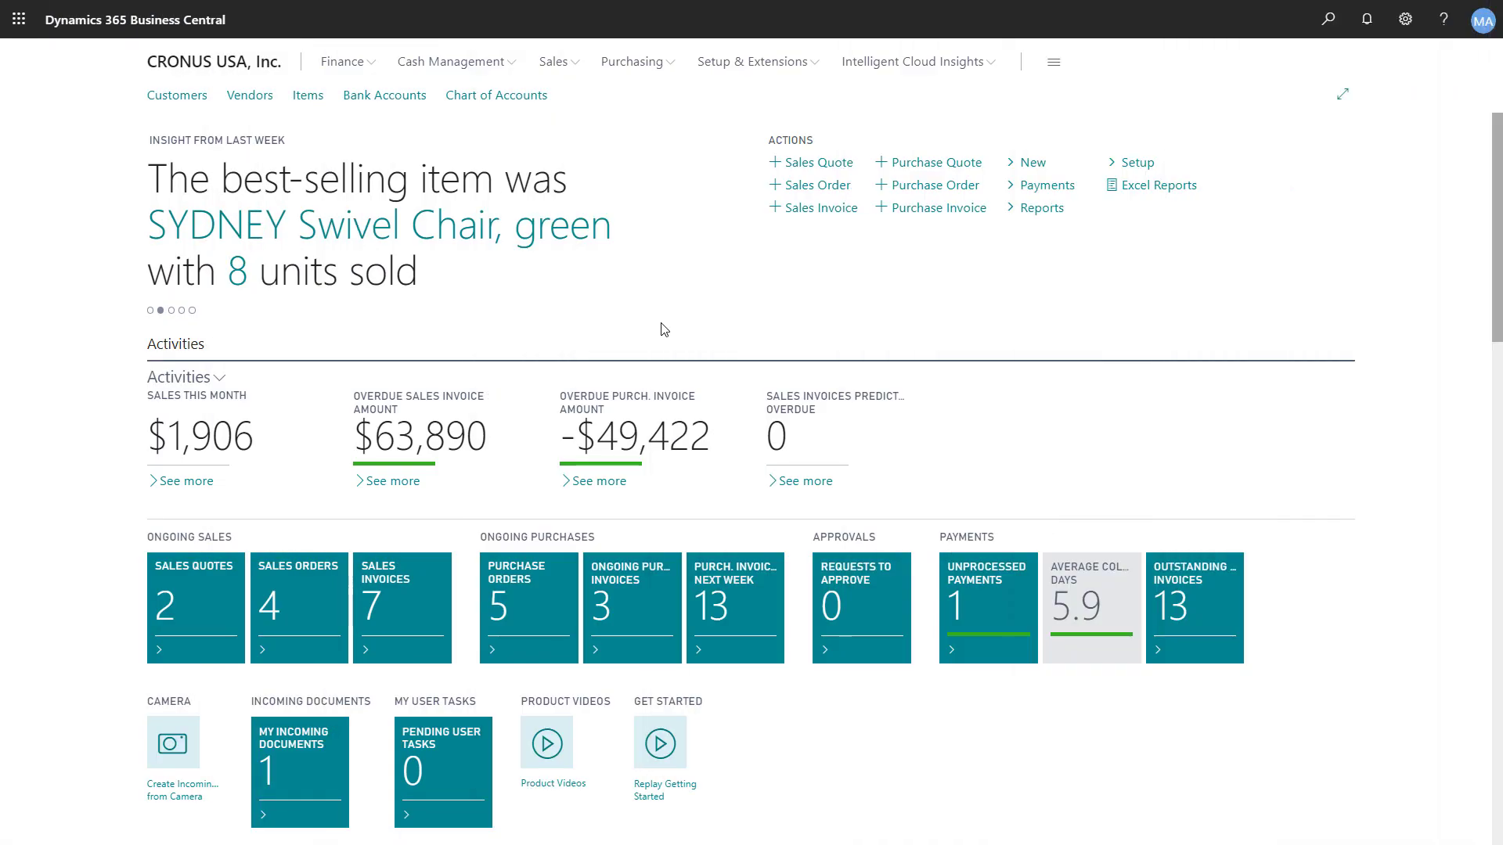
mouse_move(1150, 233)
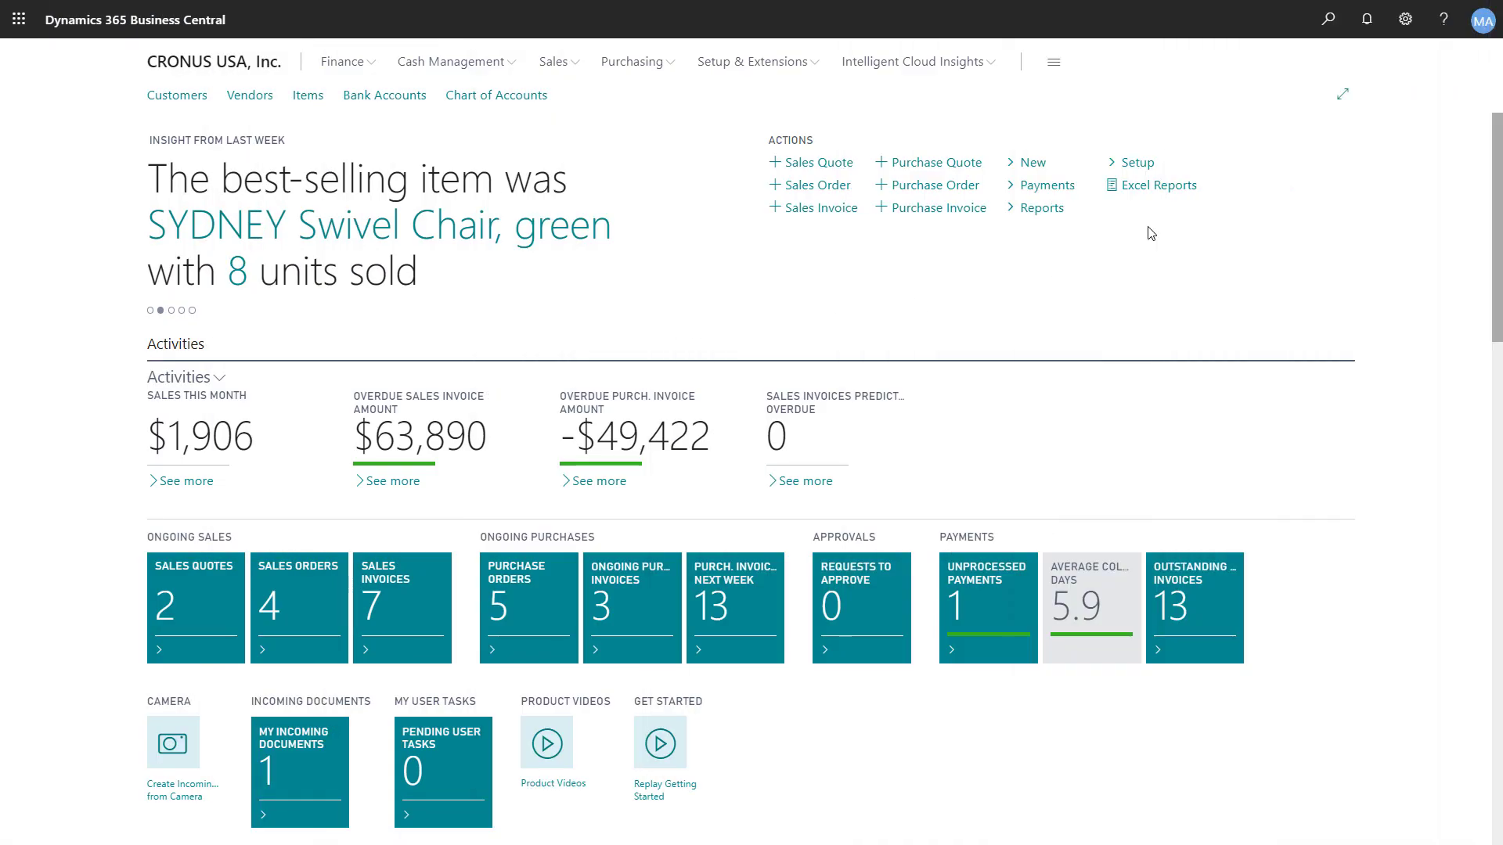
- Search Tell Me for 'Users' and open the Users list page
click(1327, 19)
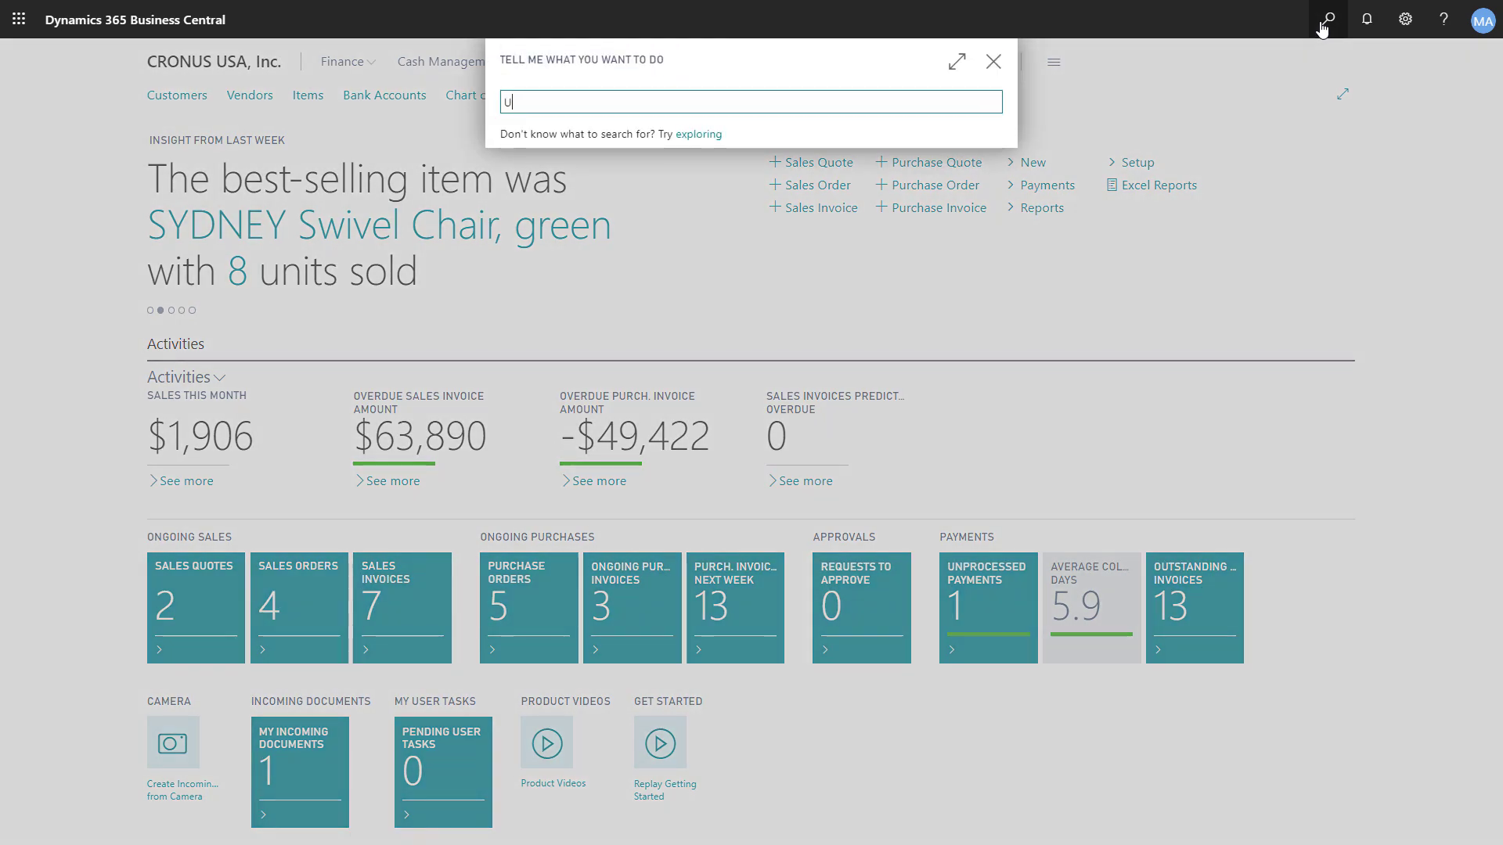
text(Users)
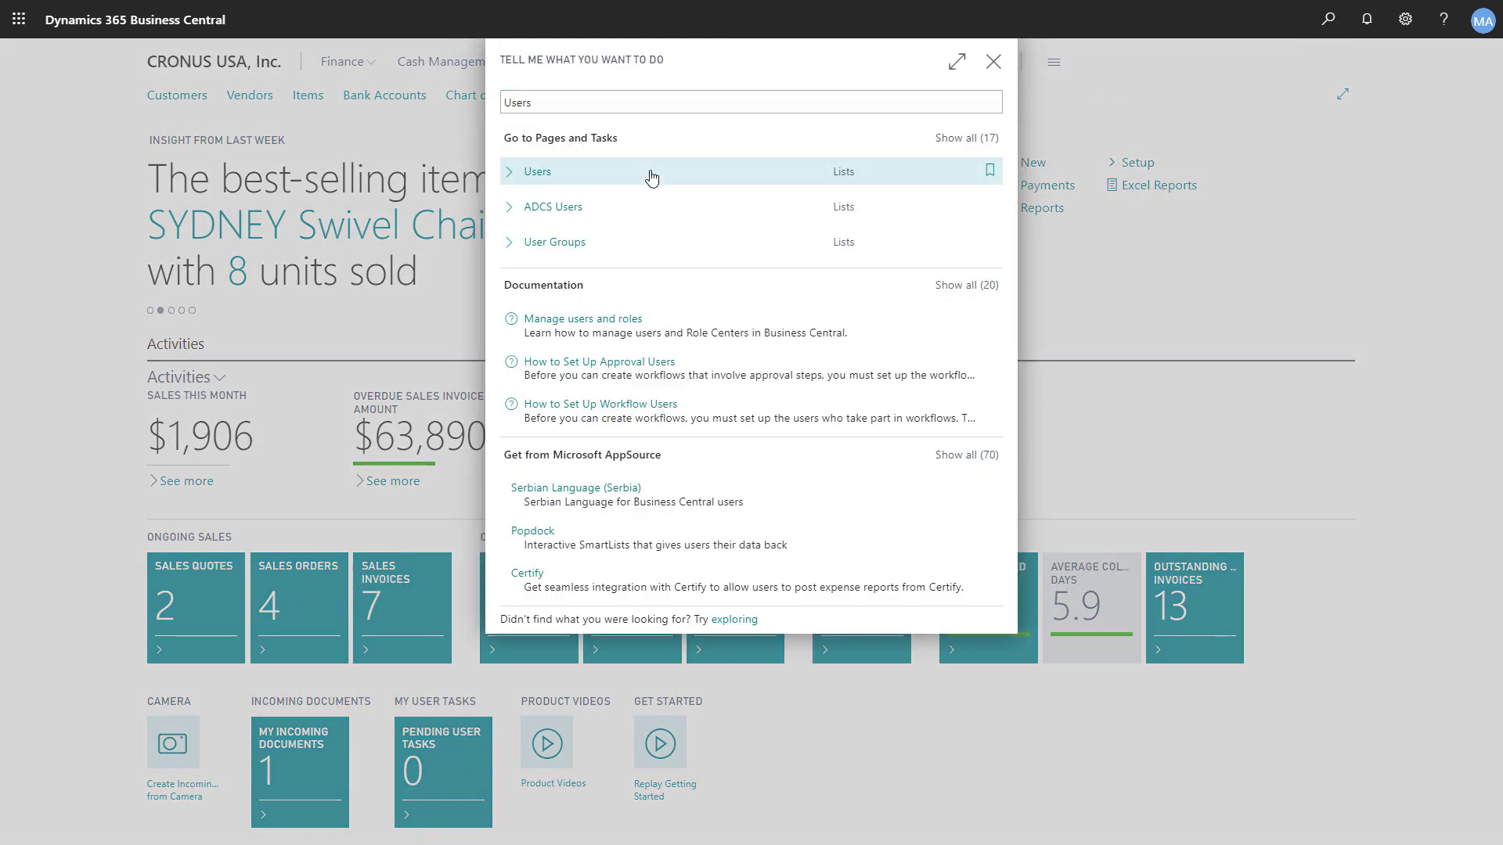
click(539, 171)
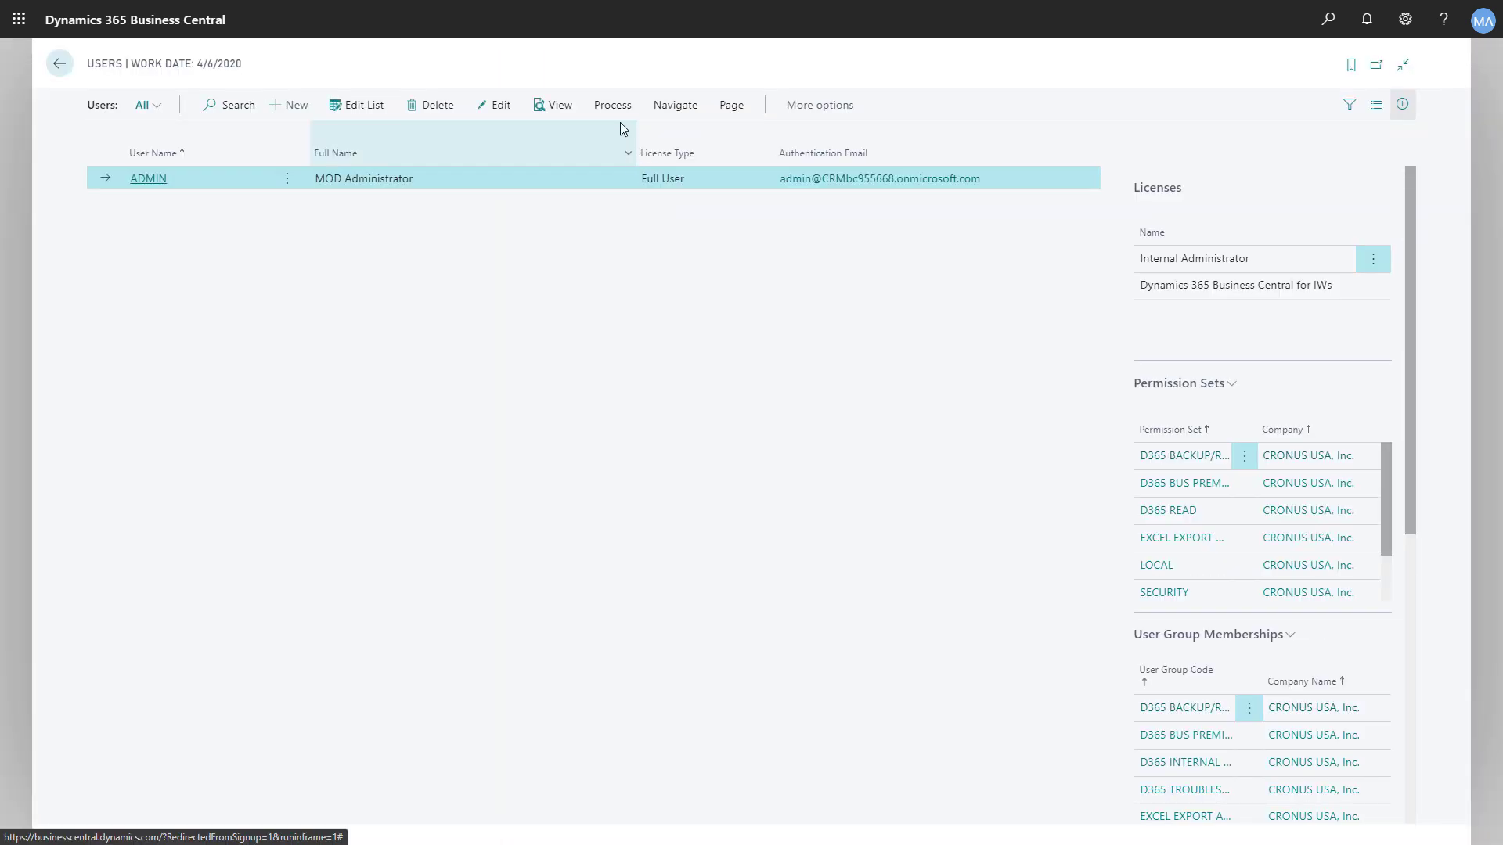
- Start the Invite External Accountant guide and accept the data-sharing consent
click(611, 104)
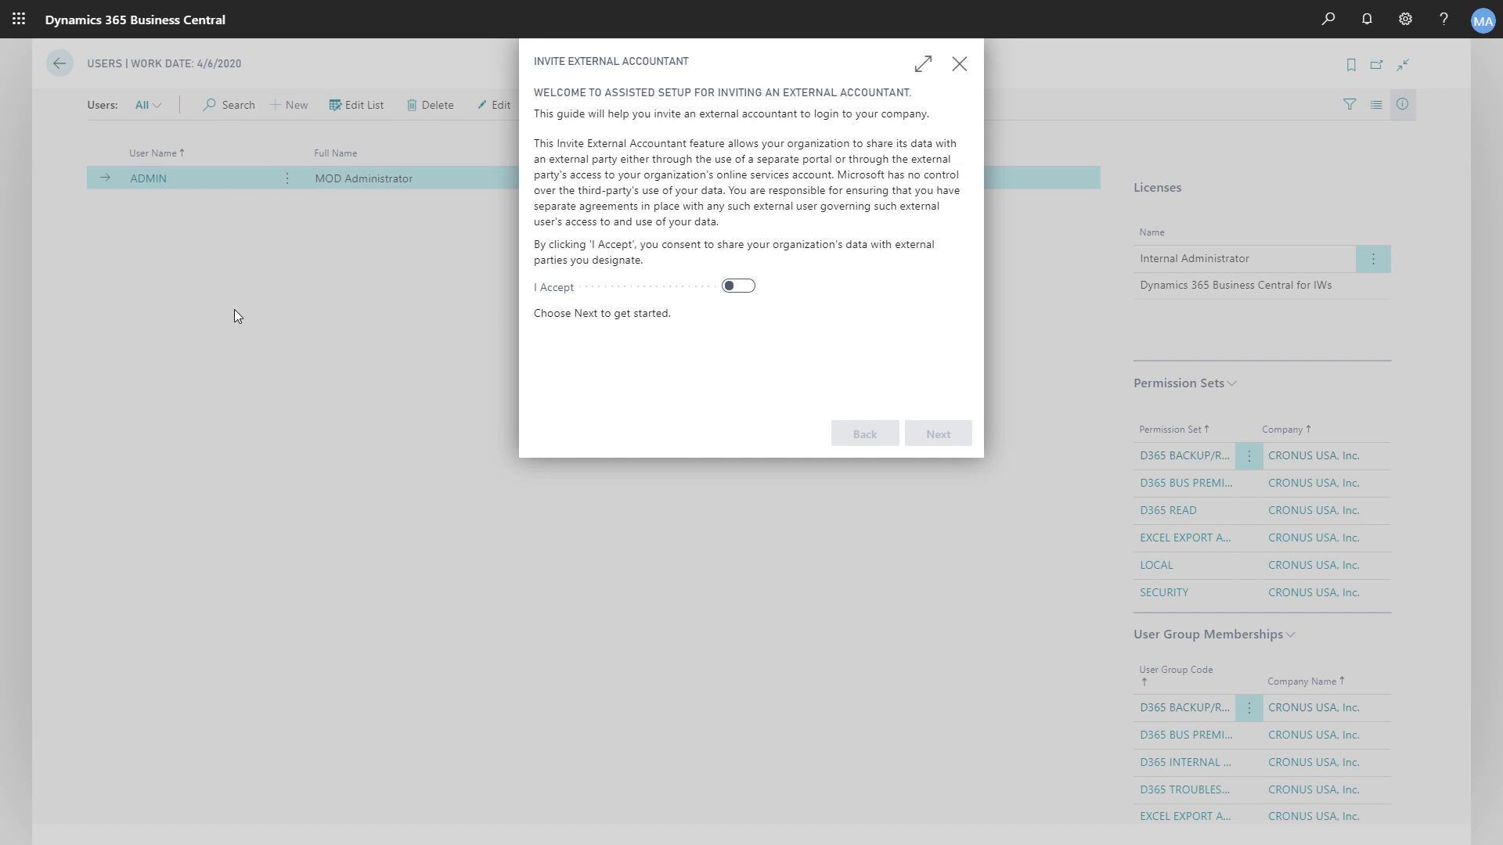
mouse_move(666, 306)
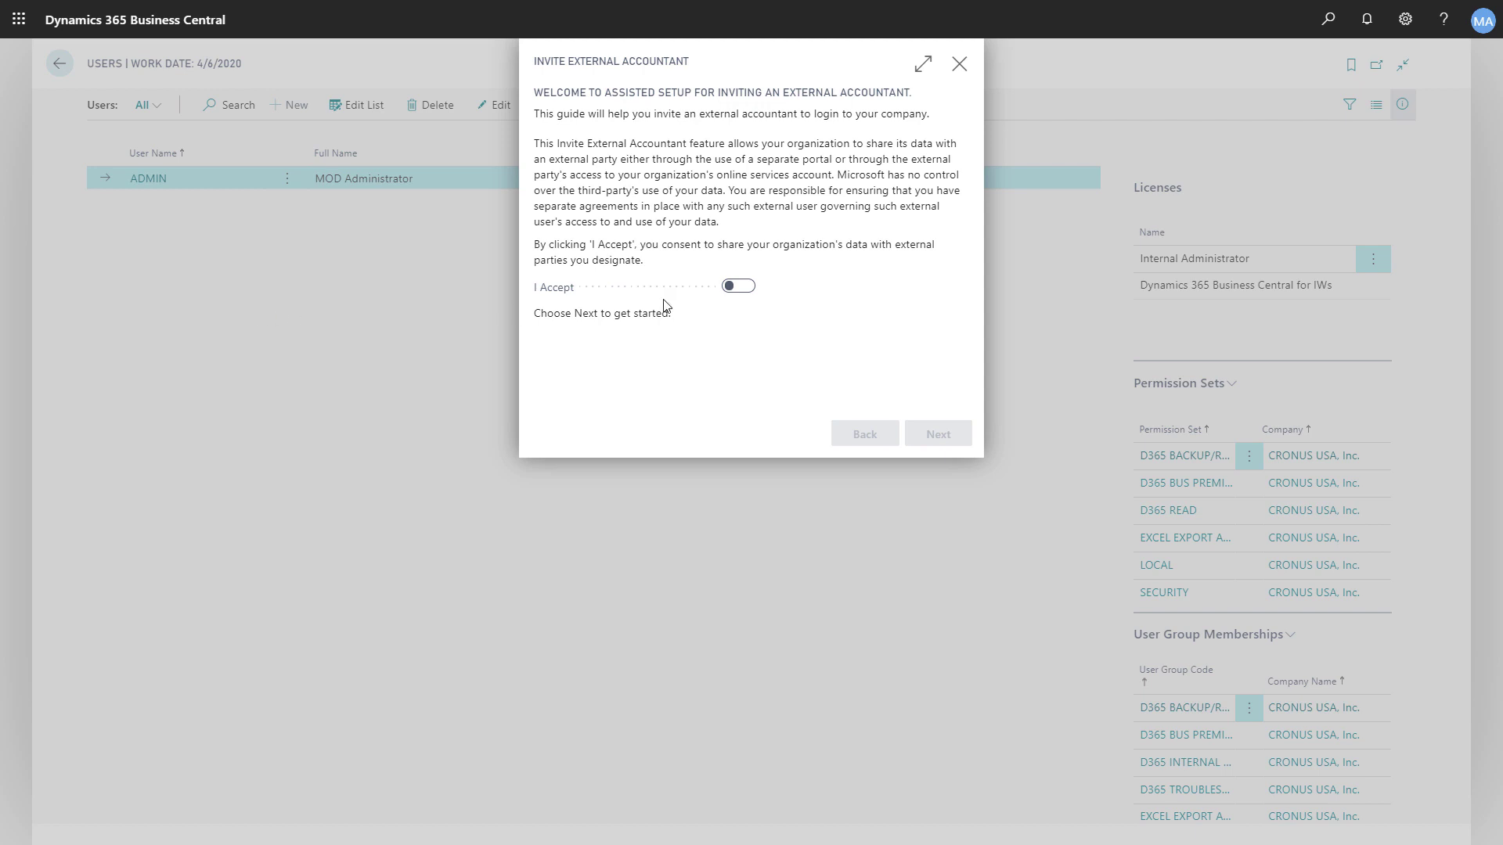
click(738, 285)
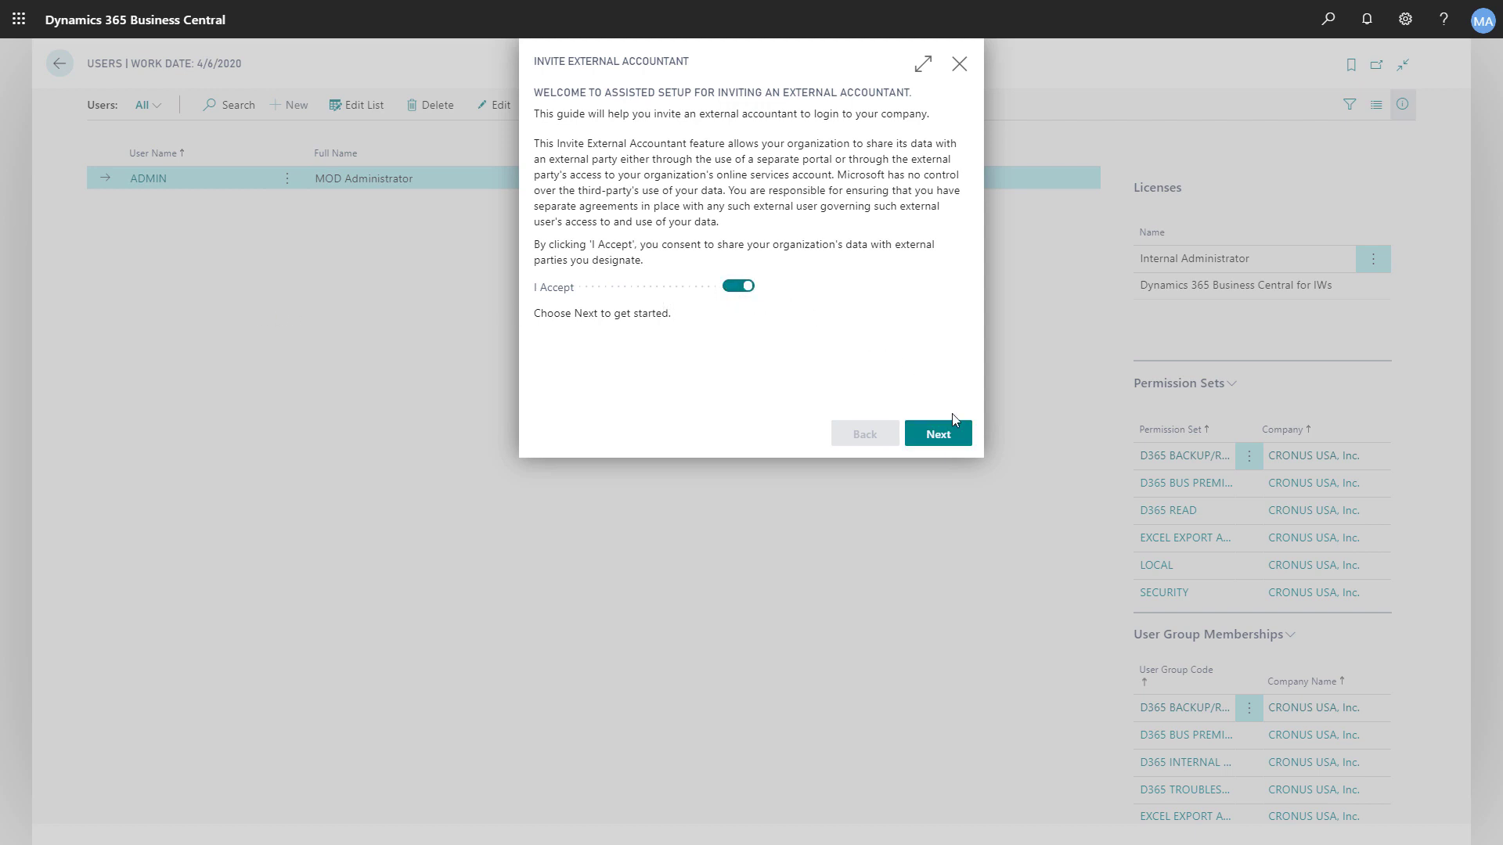
- Invite John Doe, greeting him as 'Doe,' in the welcome email, and send
click(936, 433)
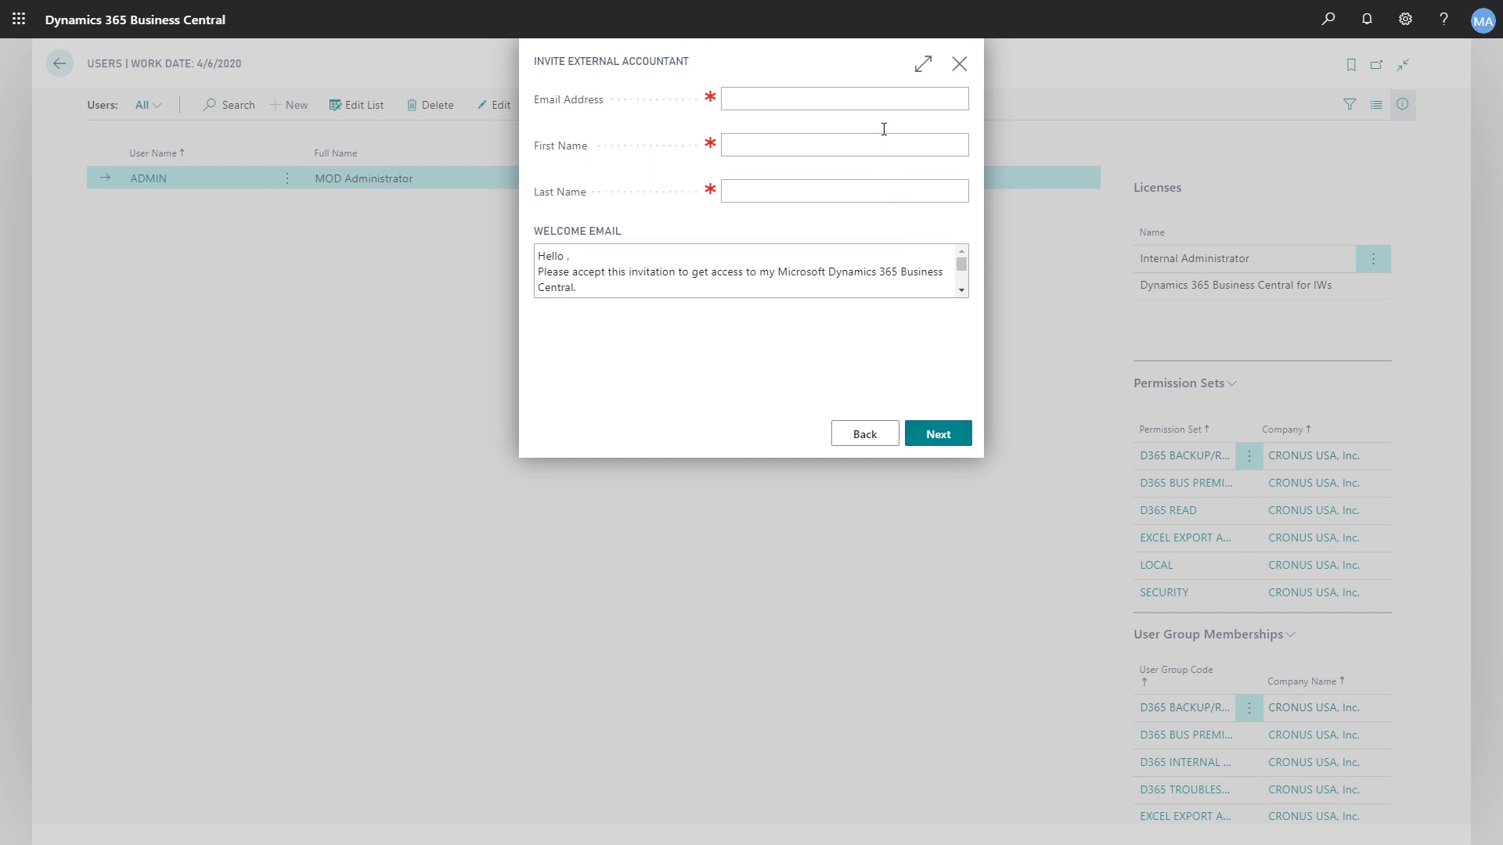
text(John)
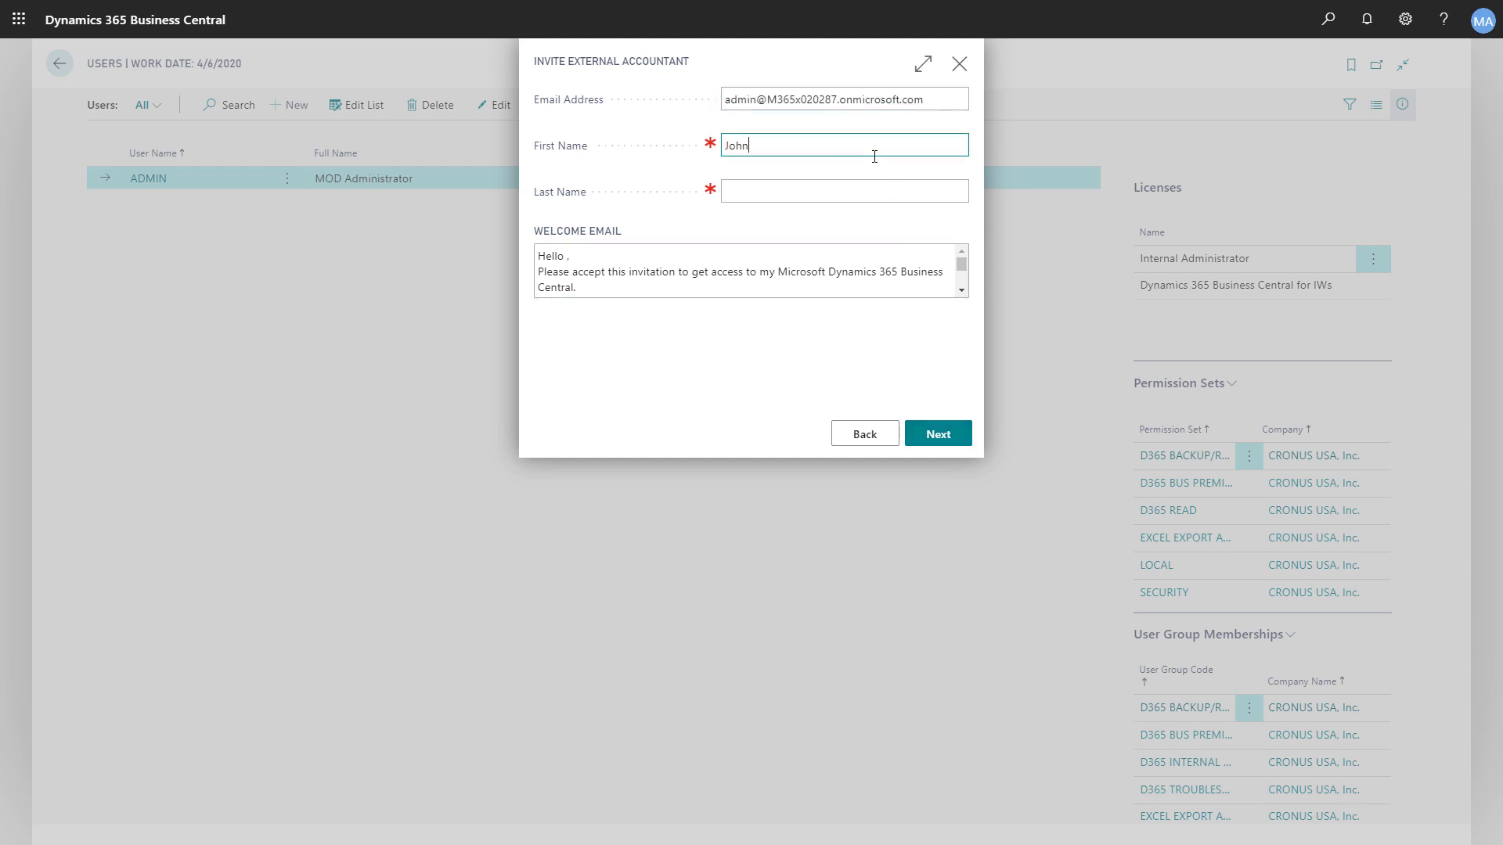
text(Doe)
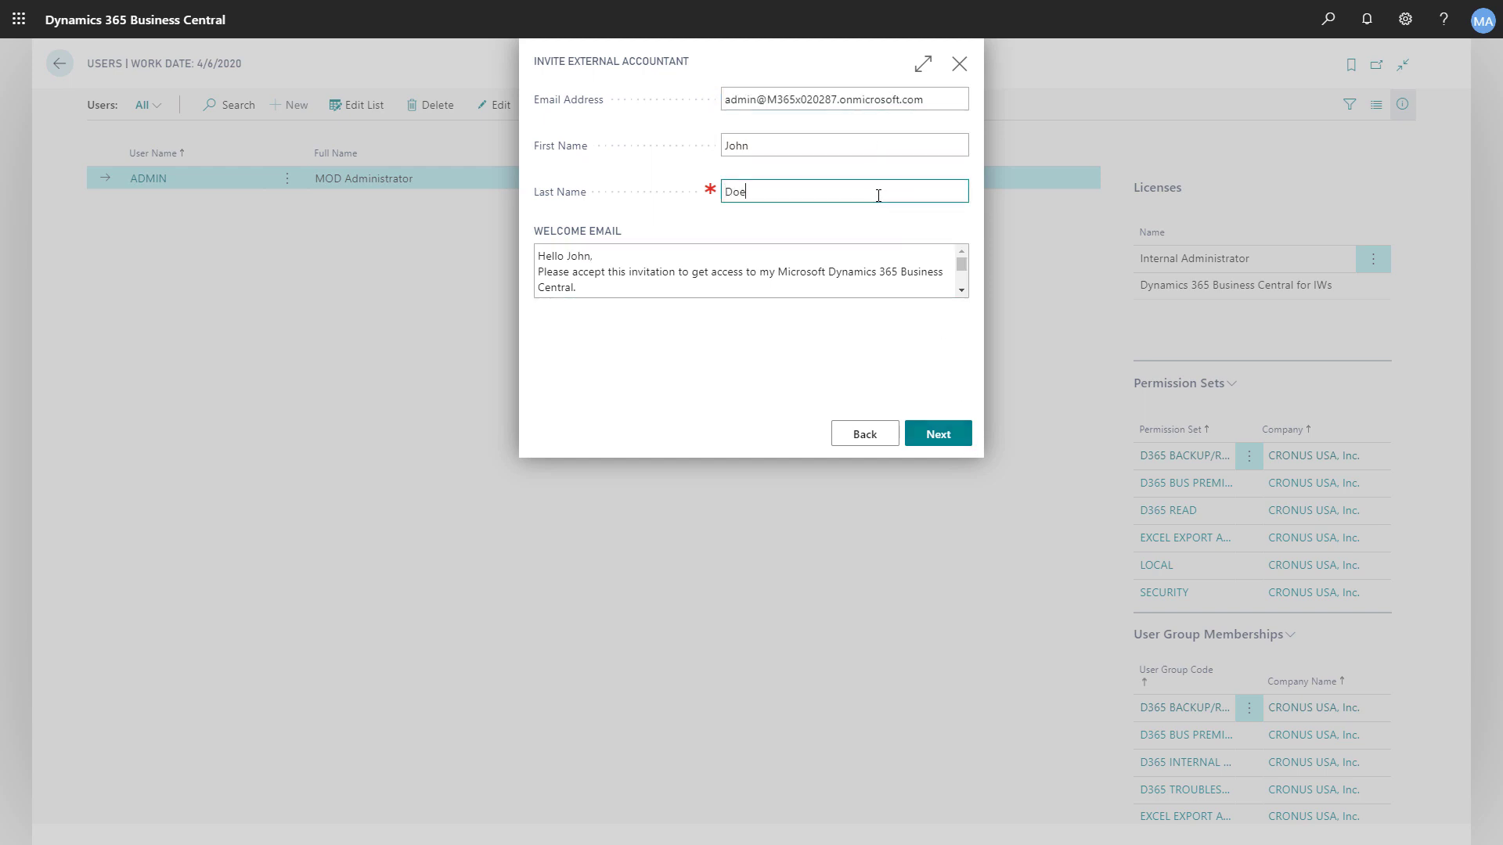
click(920, 63)
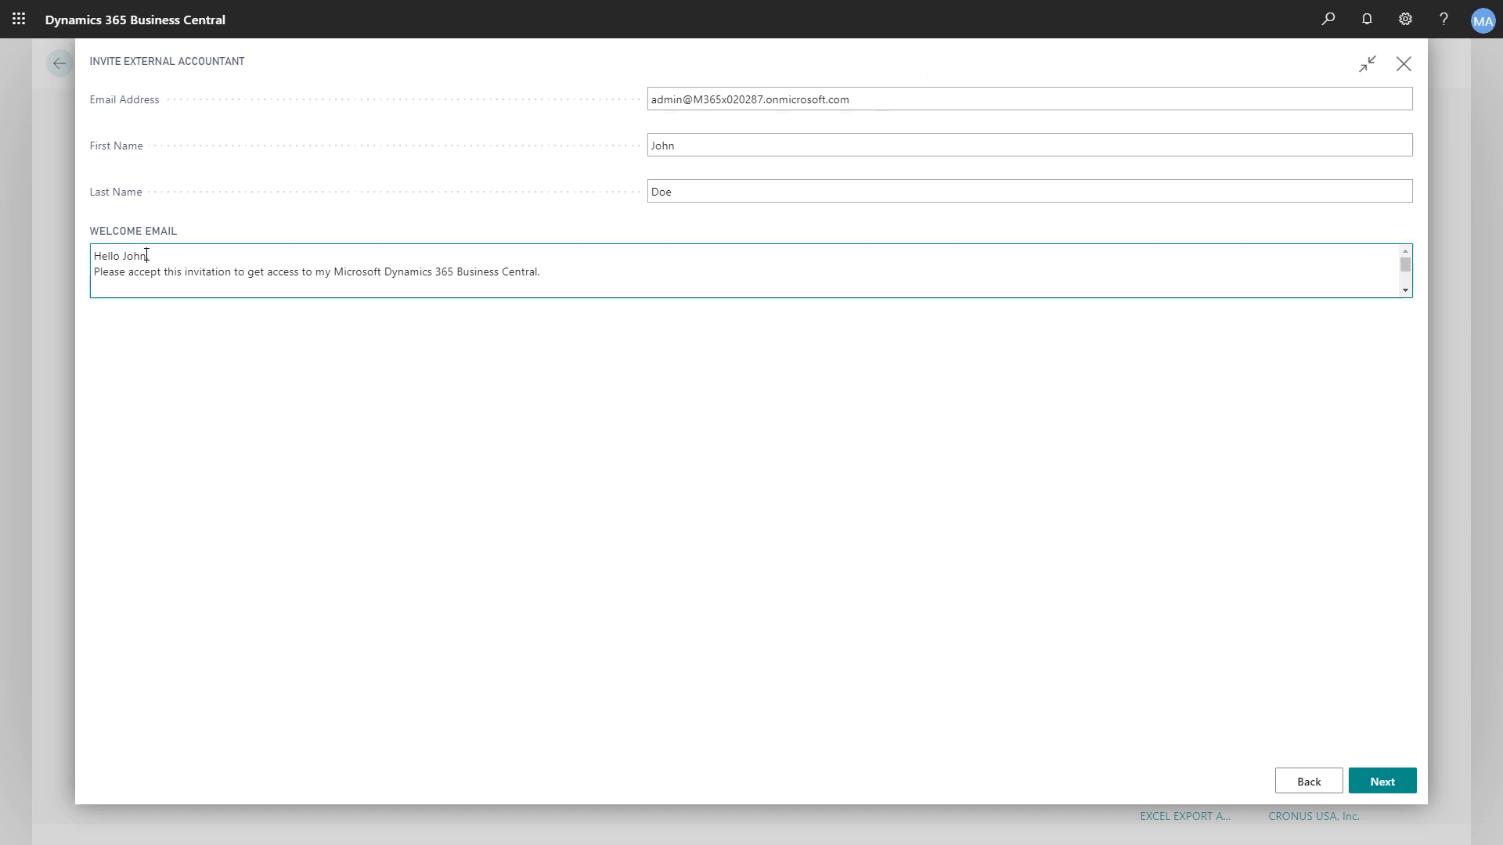
text(Doe,)
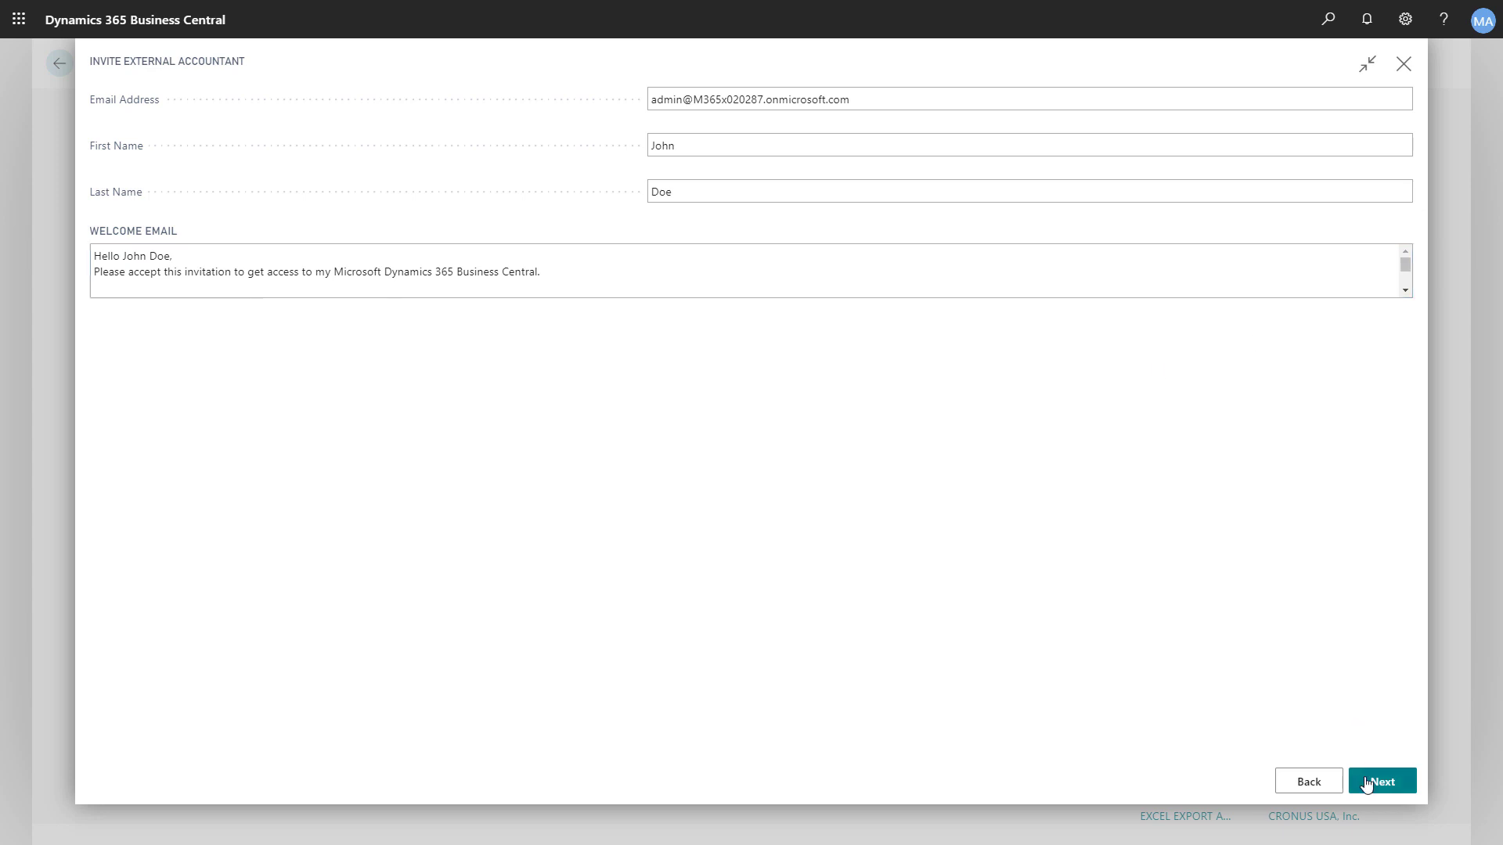
click(1381, 780)
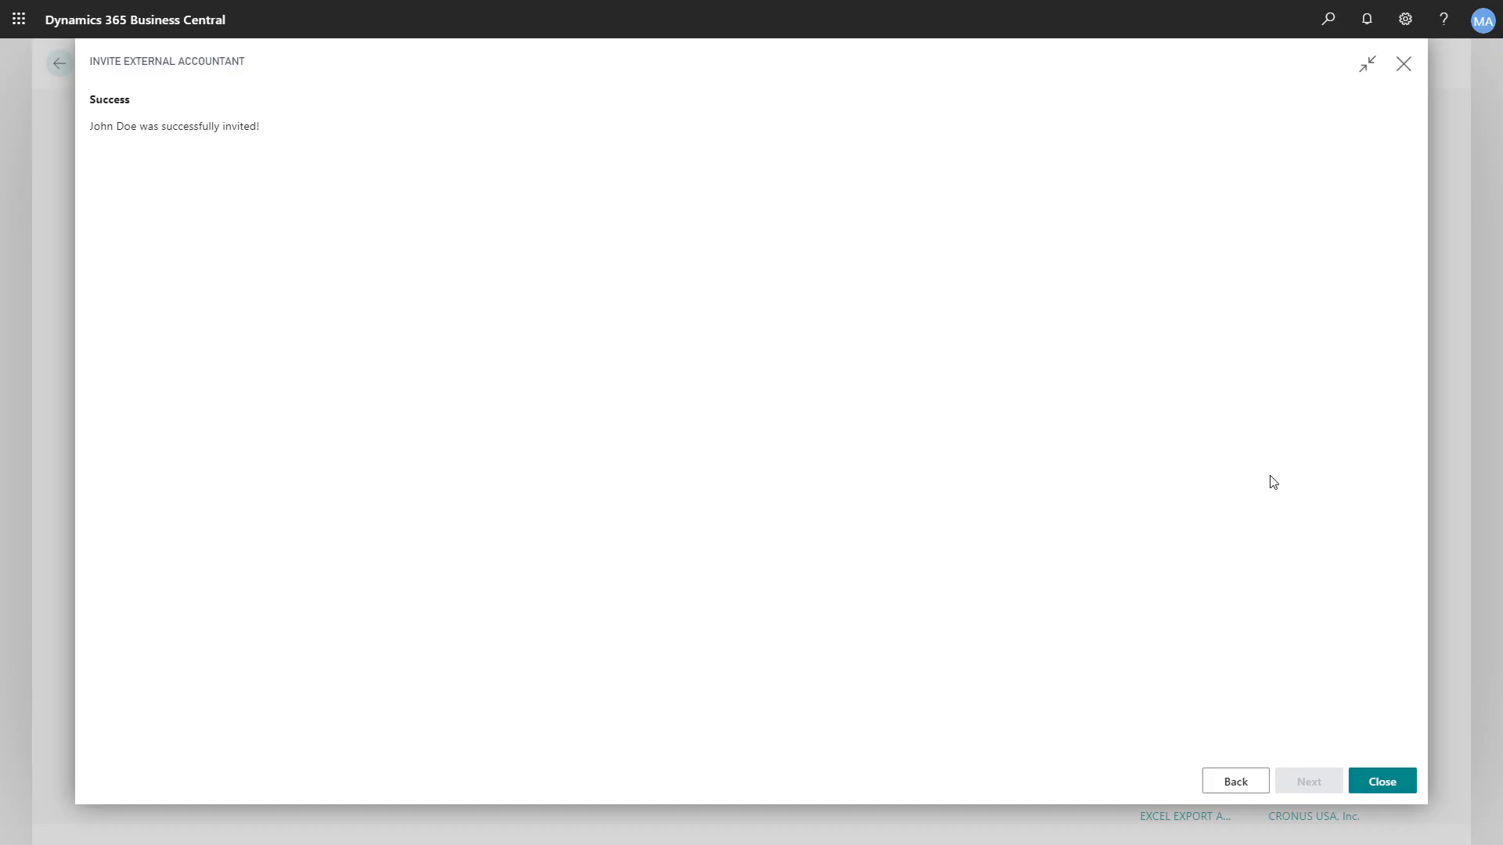
- Close the success page and follow the verification link in the invitation email
click(1380, 780)
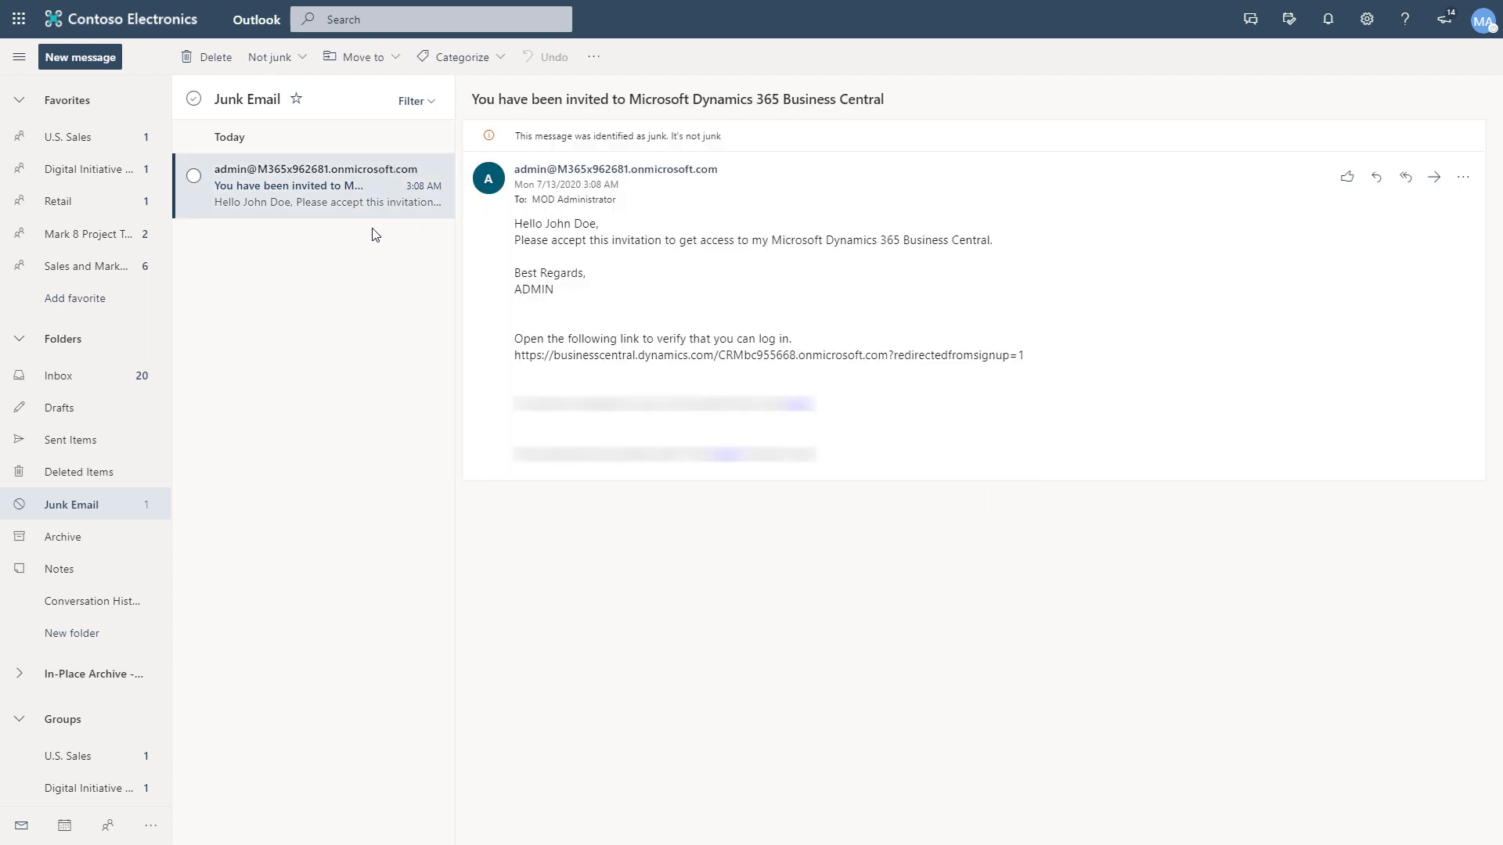
drag(515, 354, 870, 355)
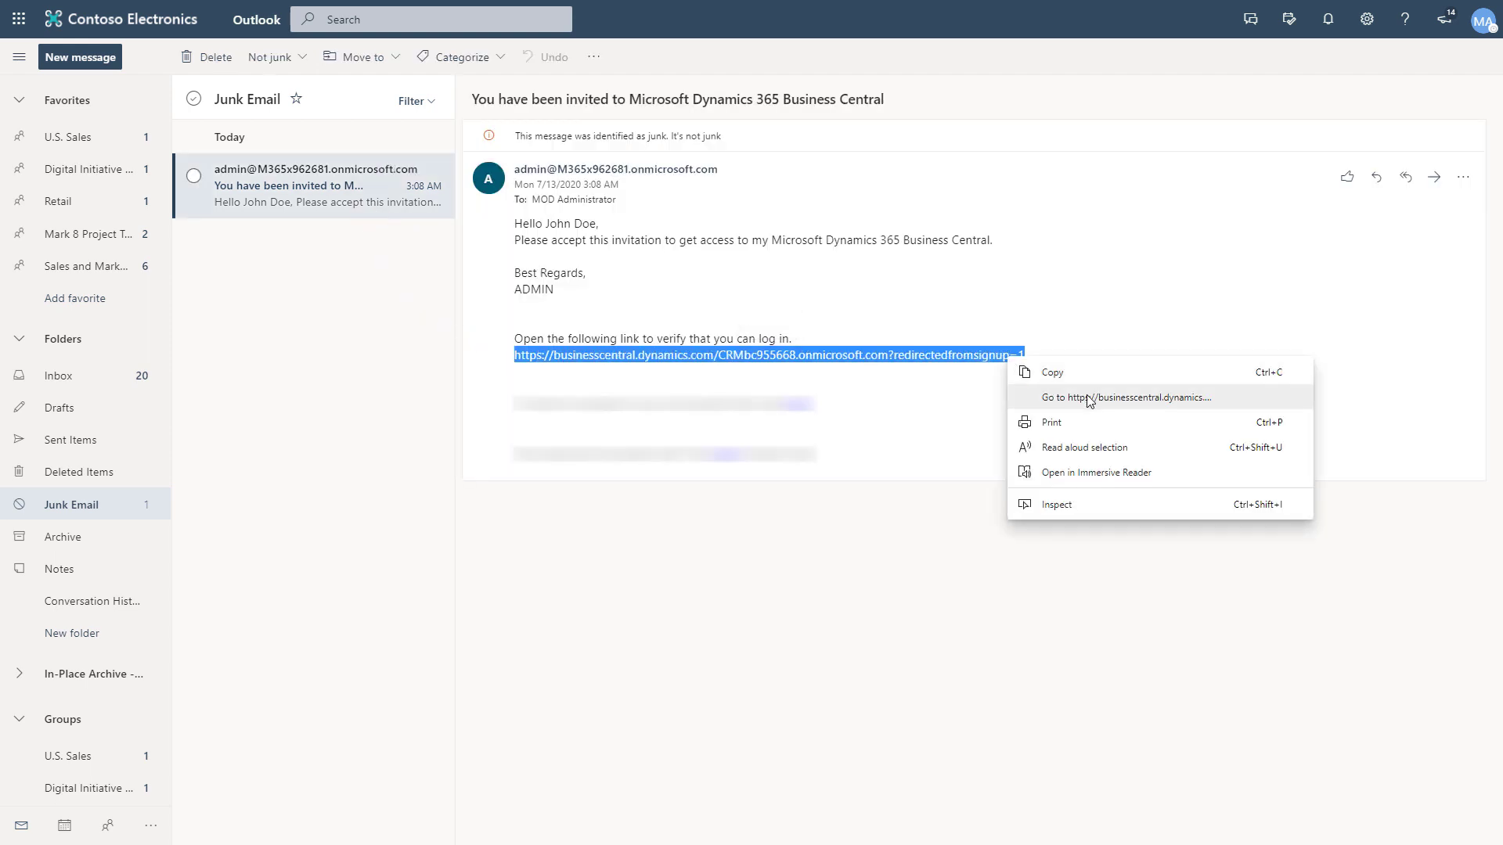
click(1123, 397)
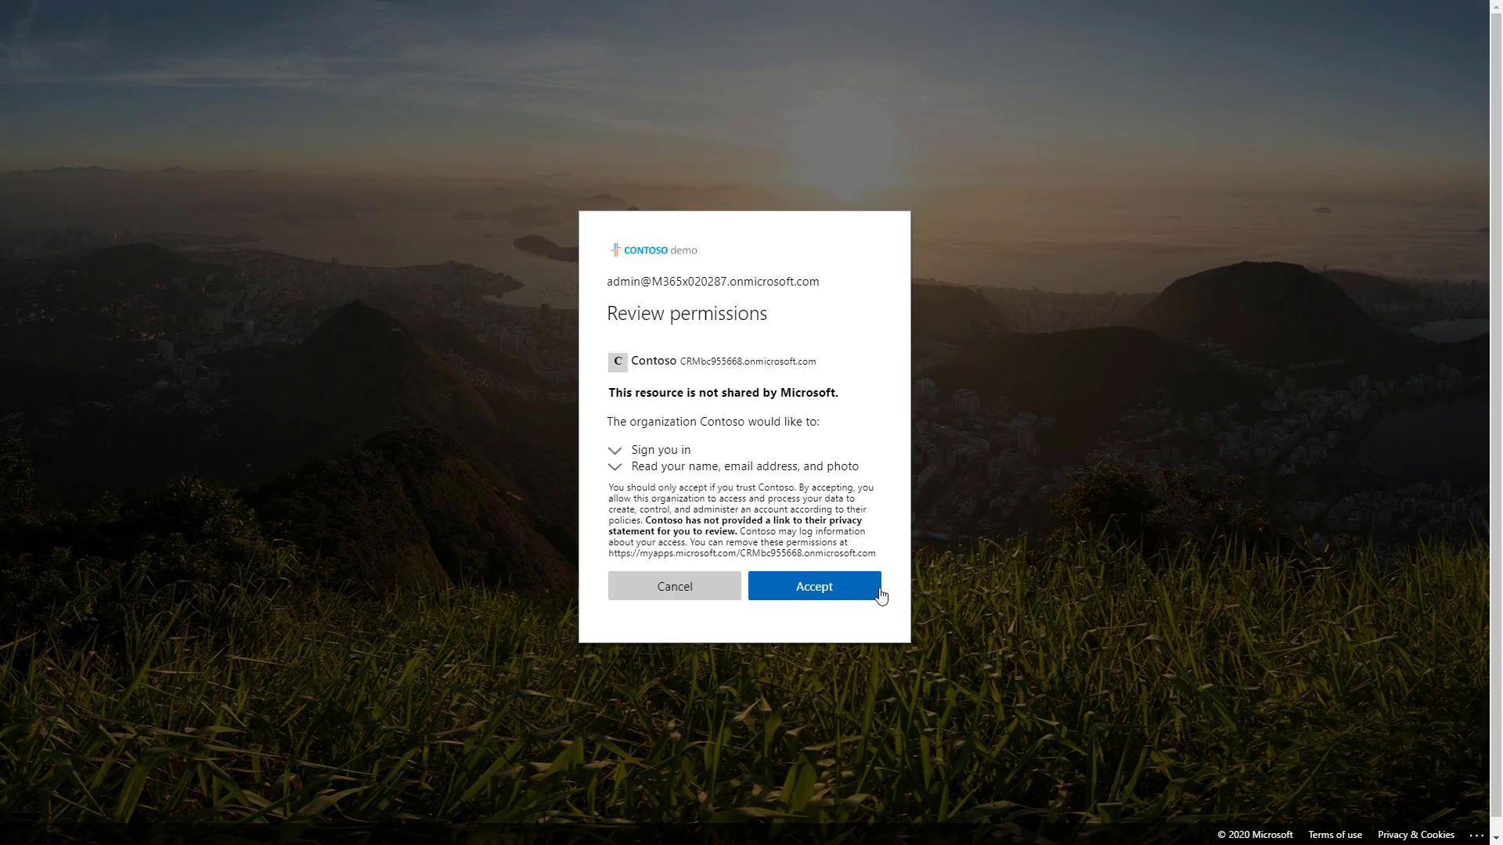
- Accept the requested permissions and dismiss the Business Central trial welcome message
click(813, 586)
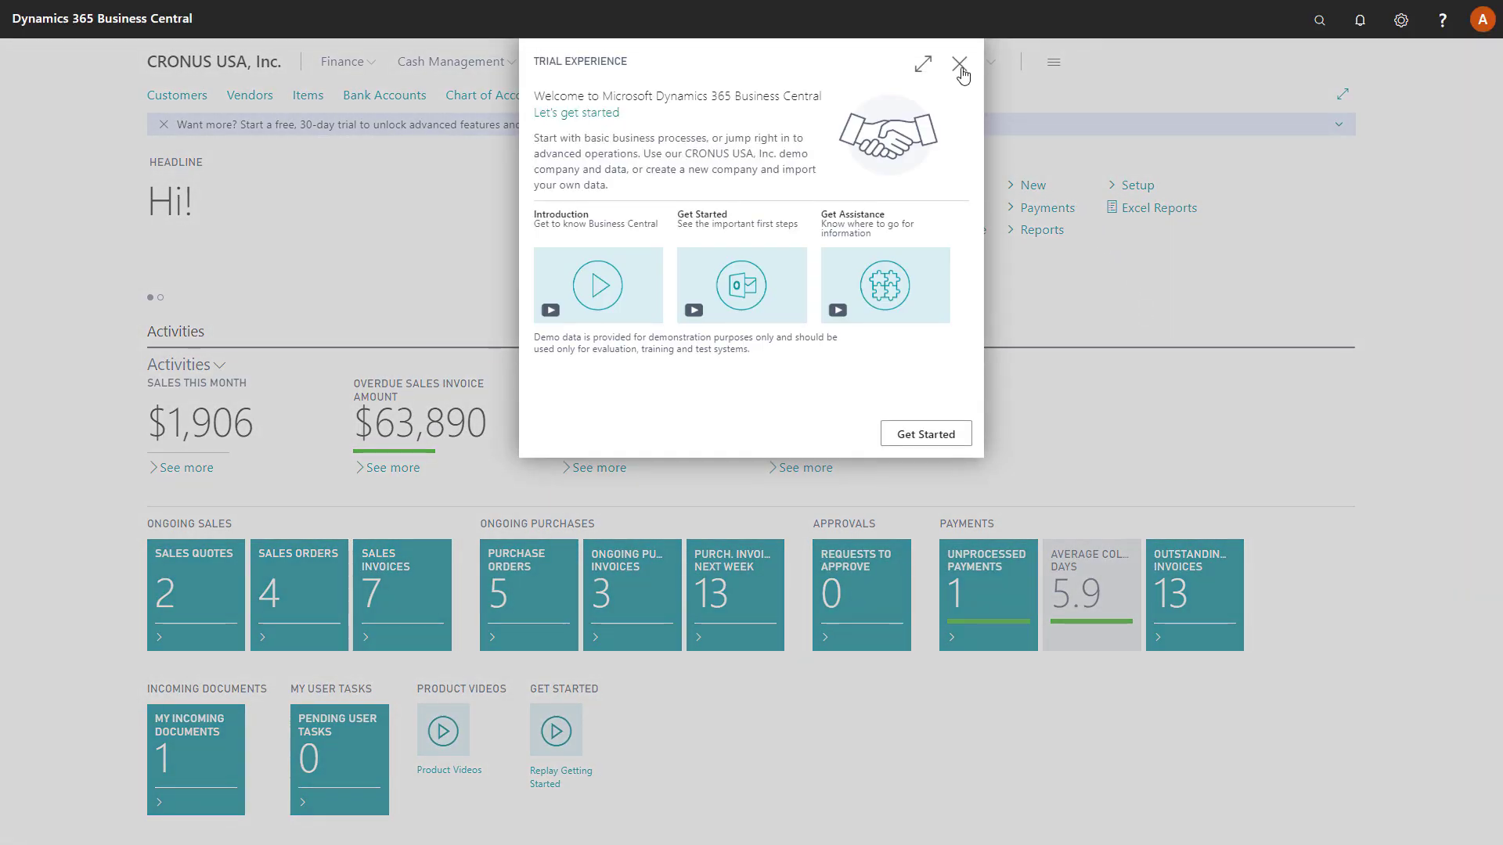
click(959, 63)
text(Users)
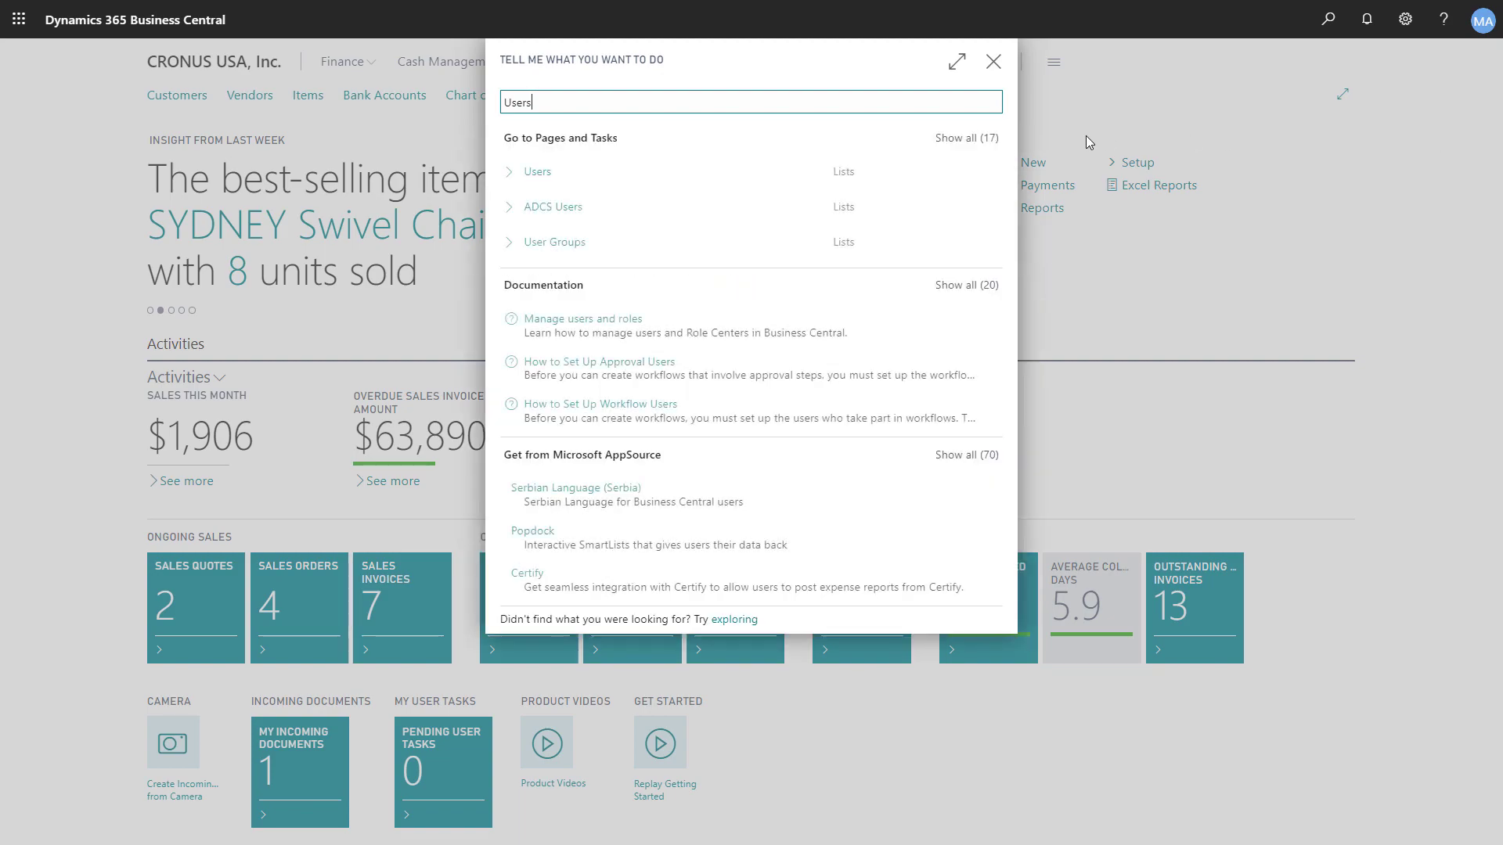
- From the Users list, start the Update users from Office 365 guide
click(538, 172)
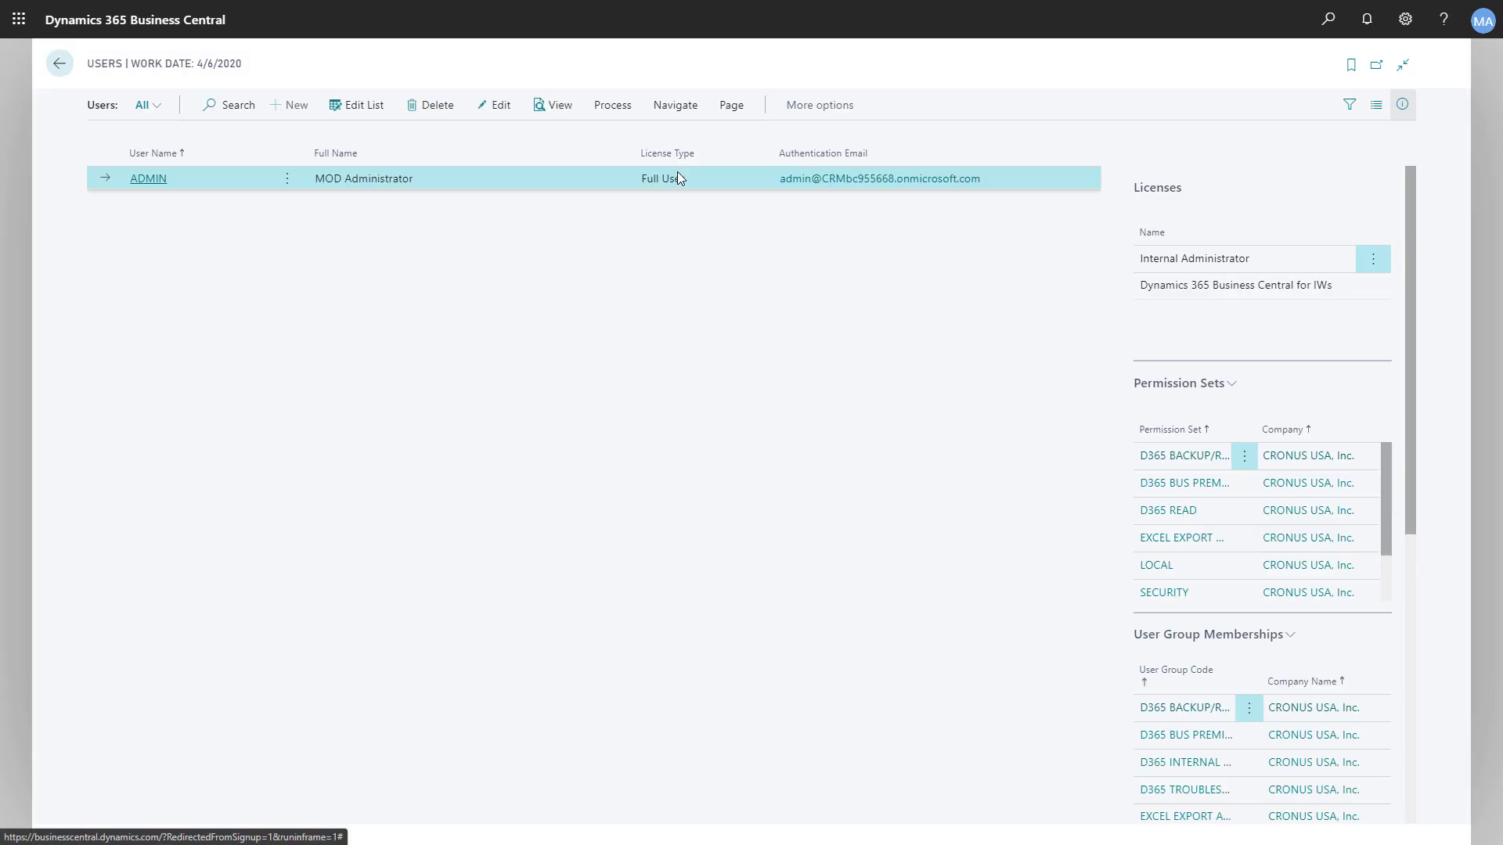
click(612, 104)
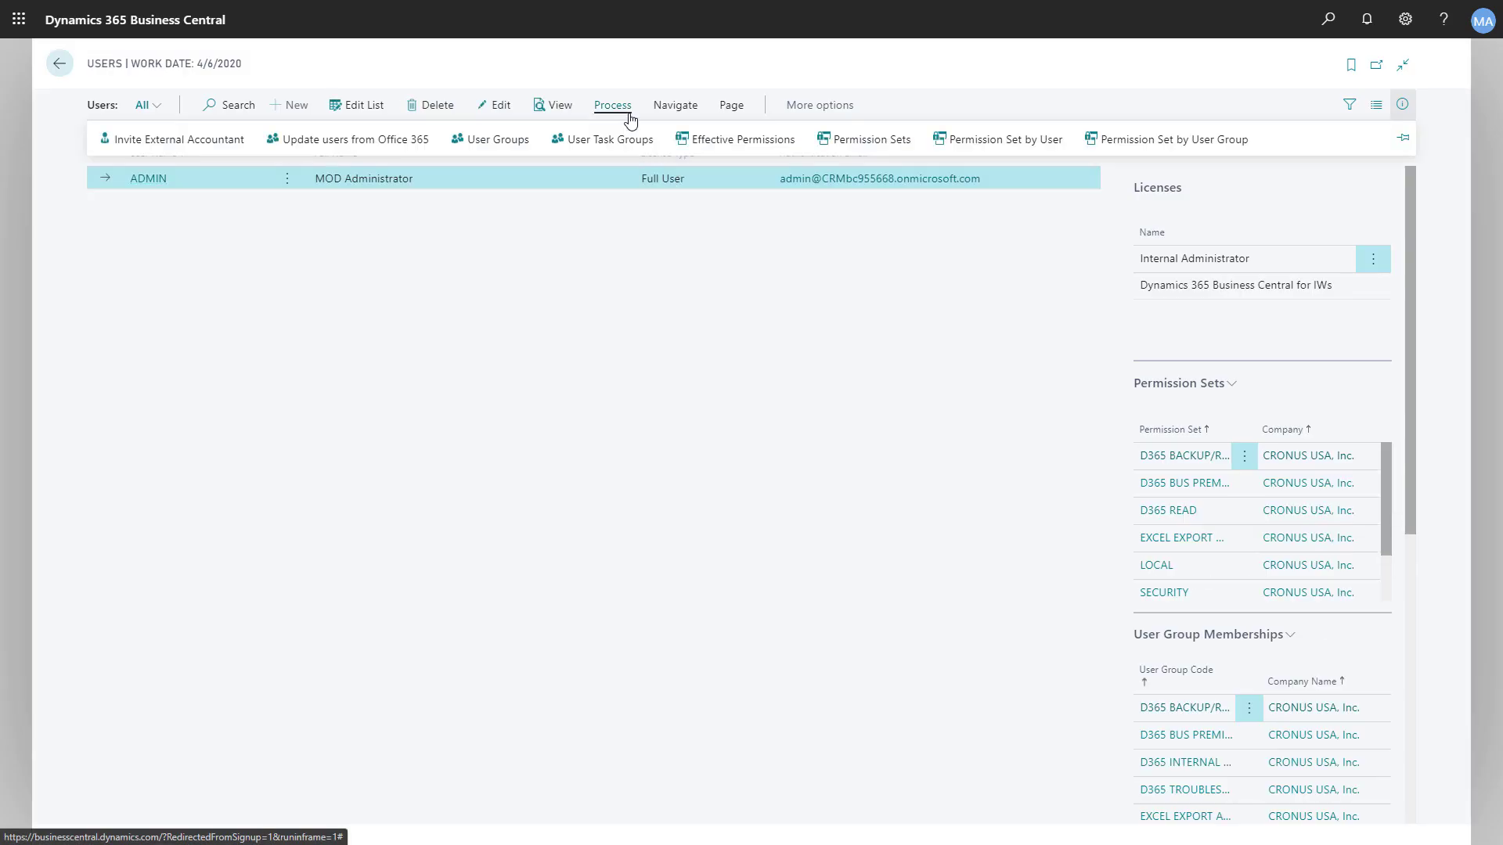
click(611, 104)
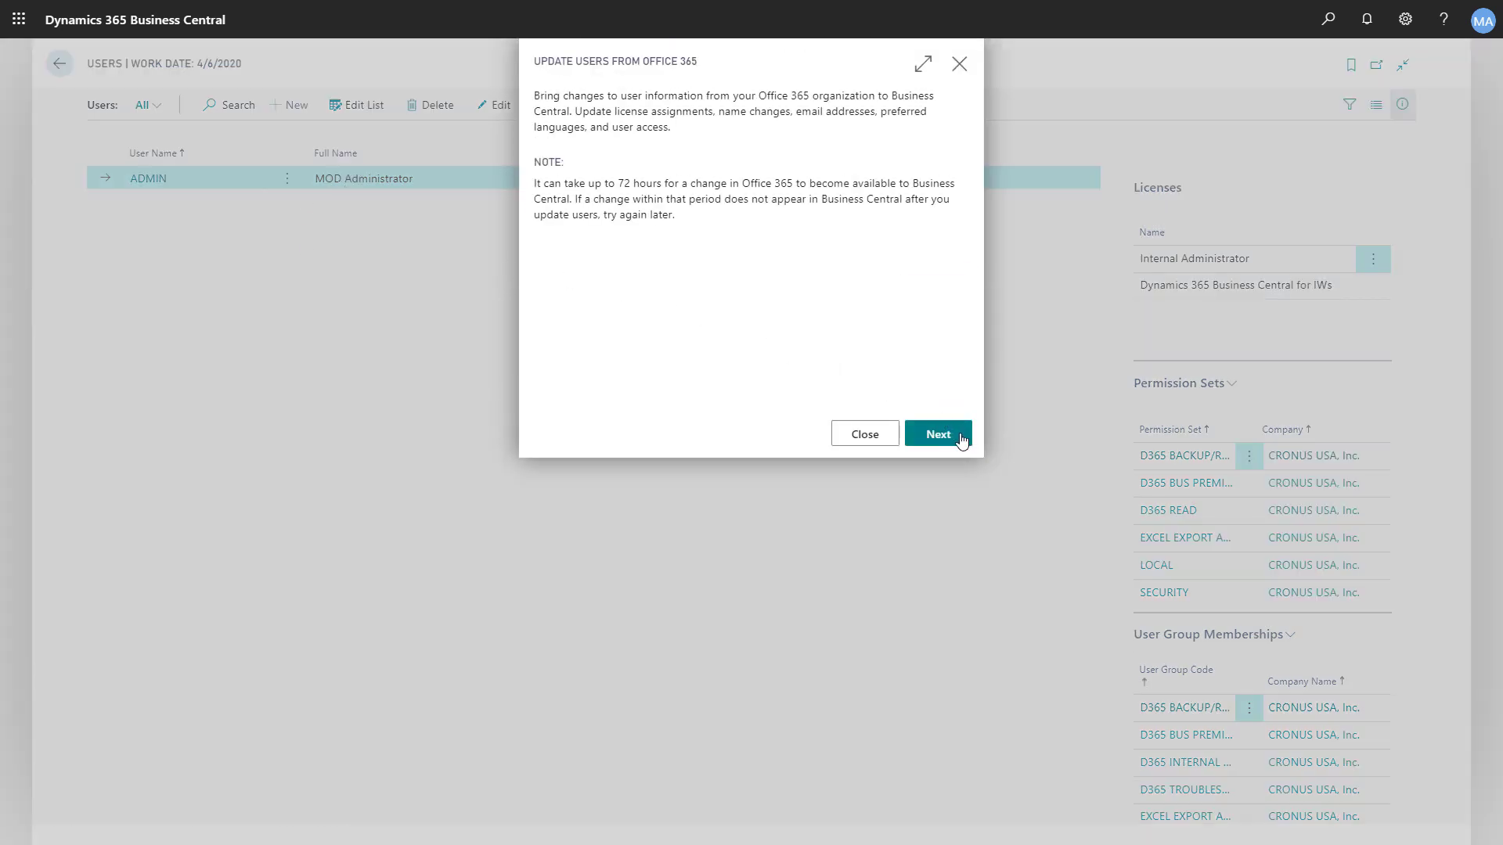
- Retrieve and apply the Office 365 user updates, then review the new User Card
click(936, 433)
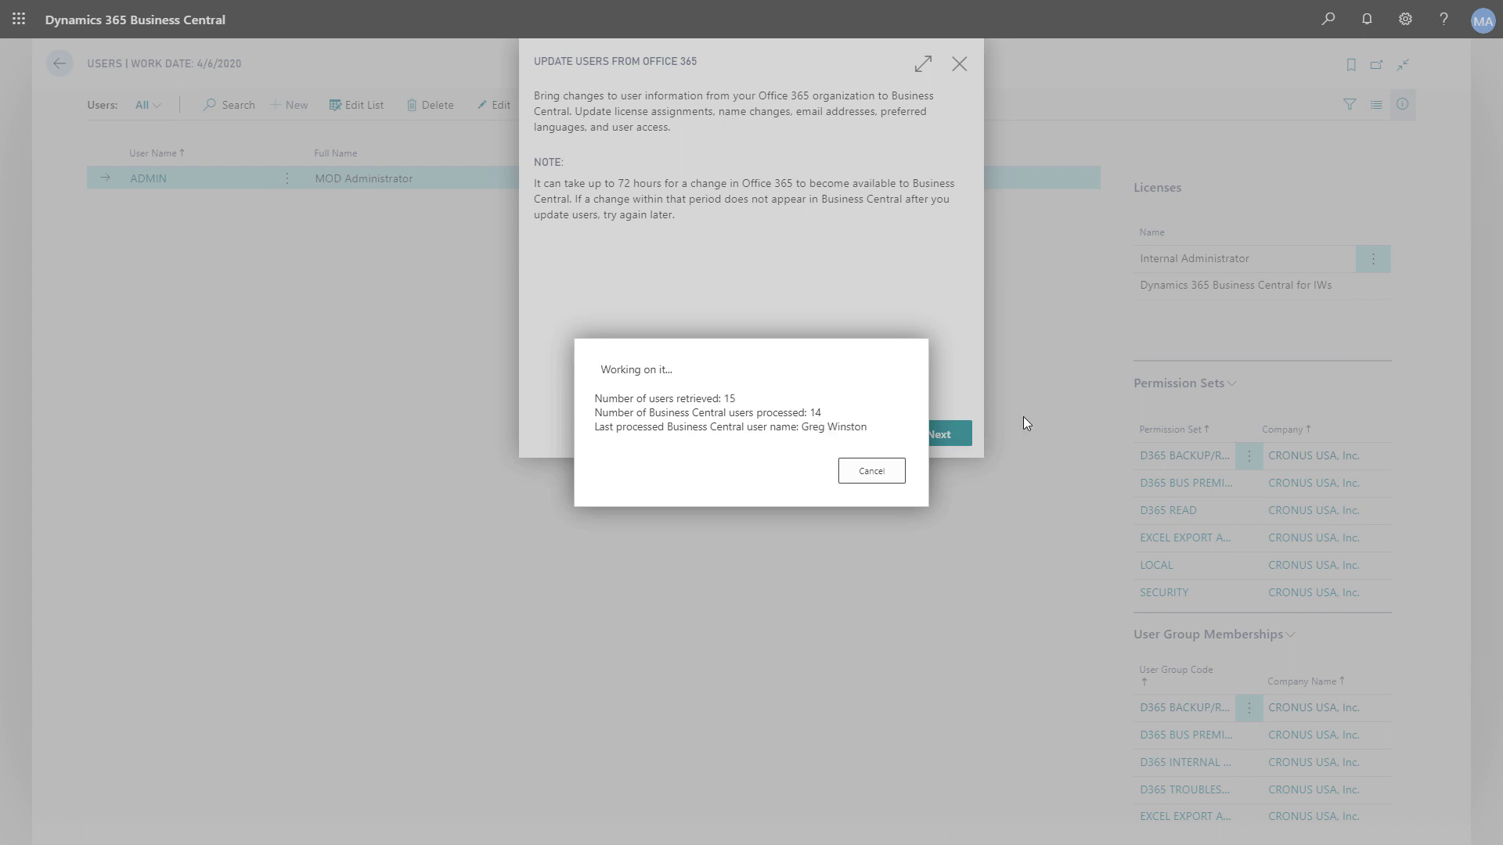
click(940, 433)
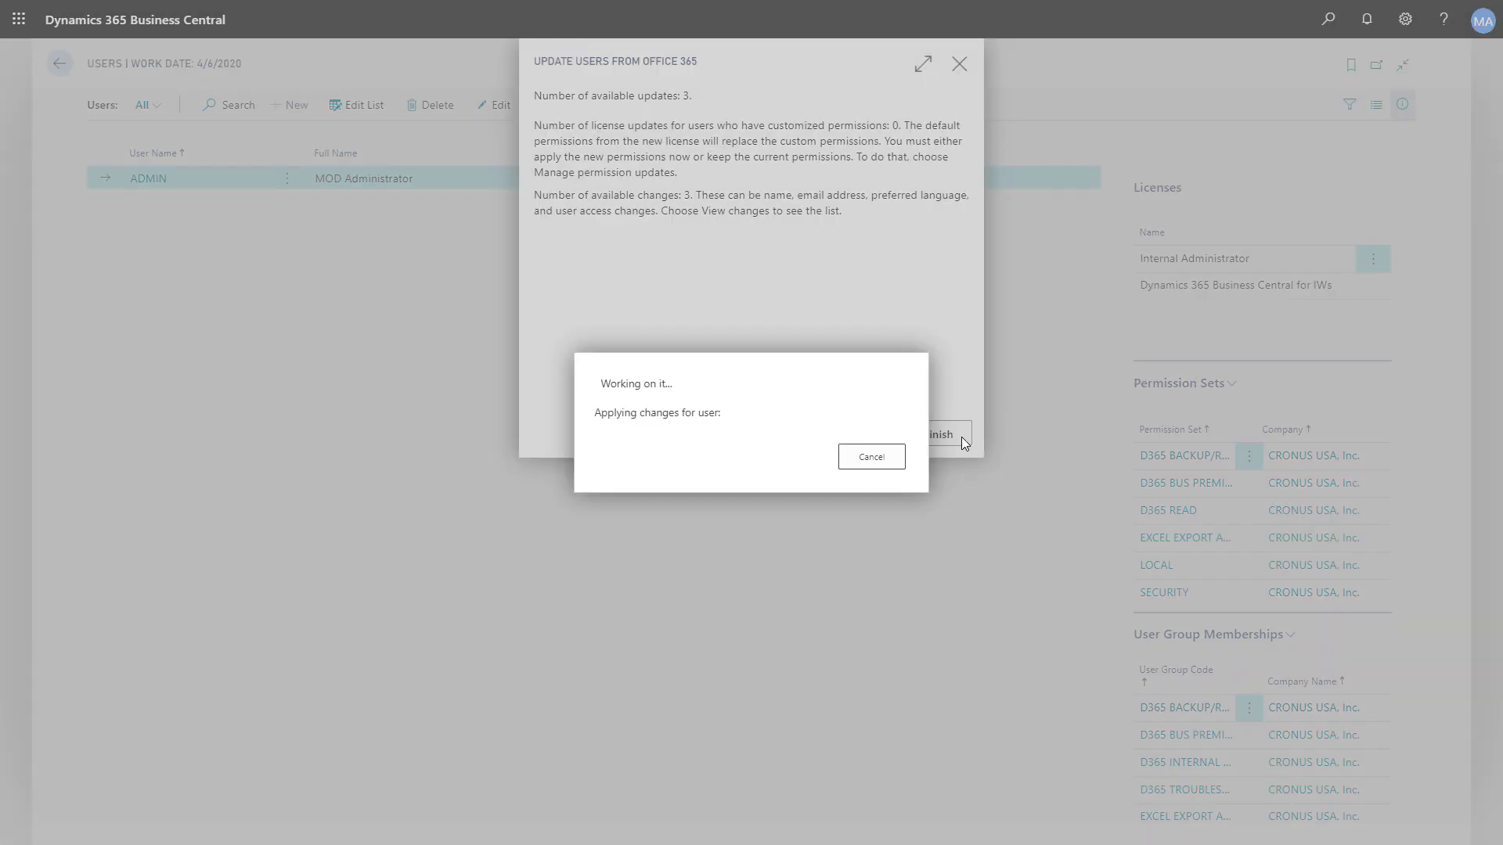
click(944, 433)
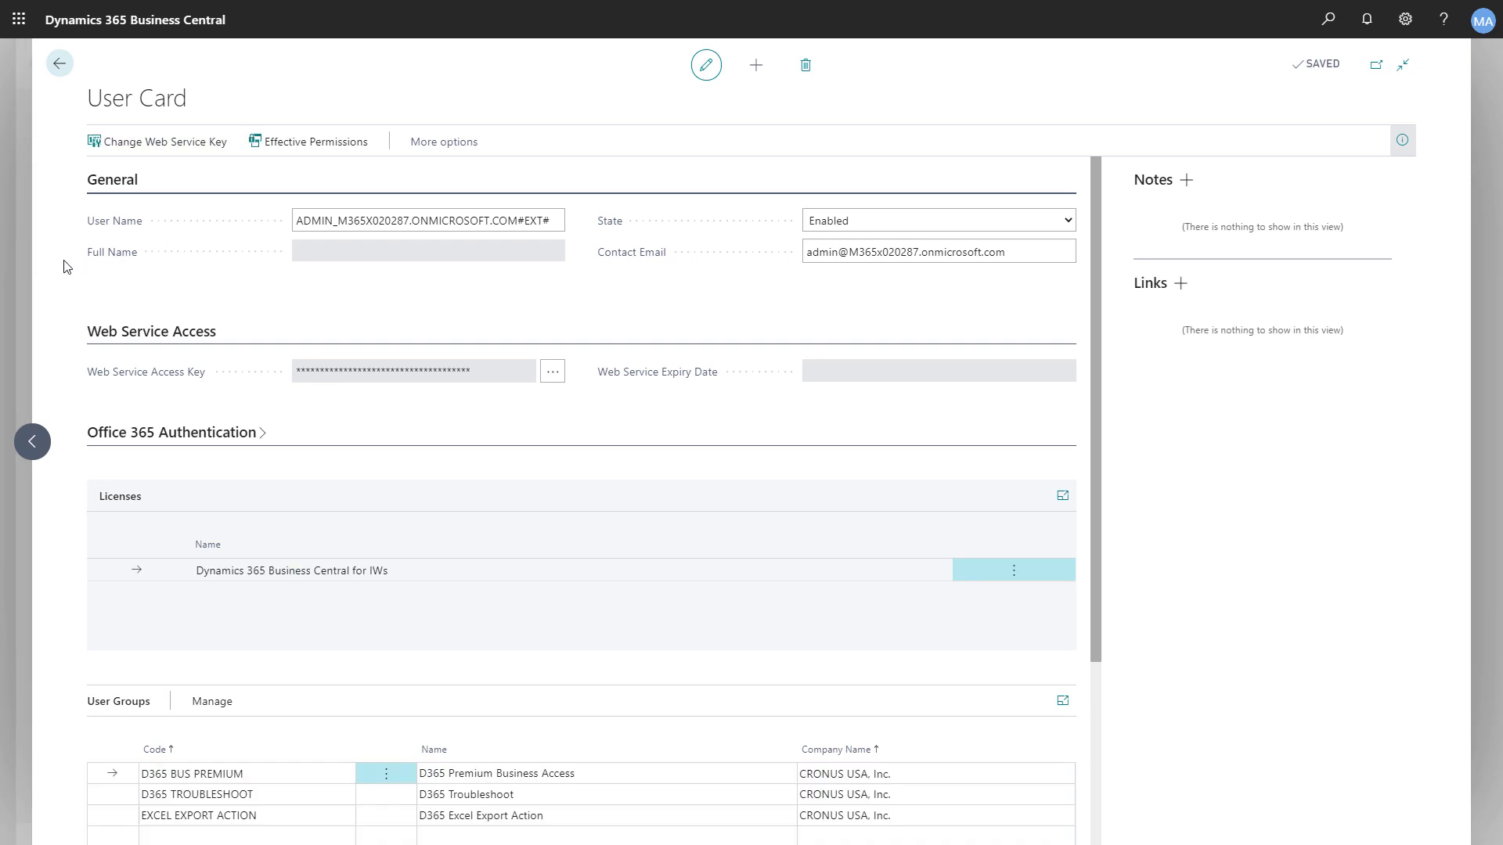
mouse_move(1096, 400)
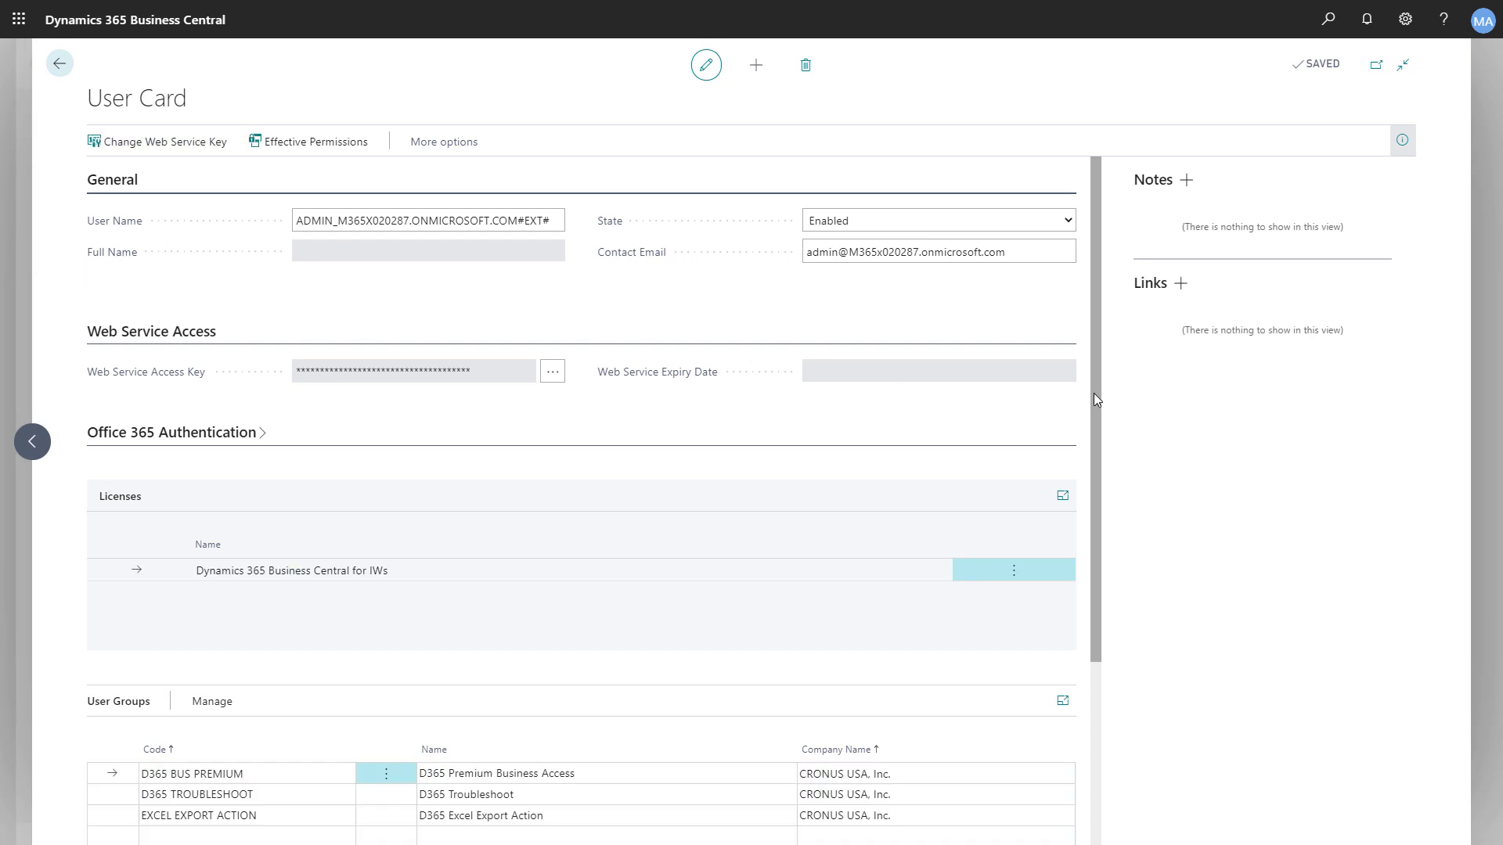
scroll(down, 3)
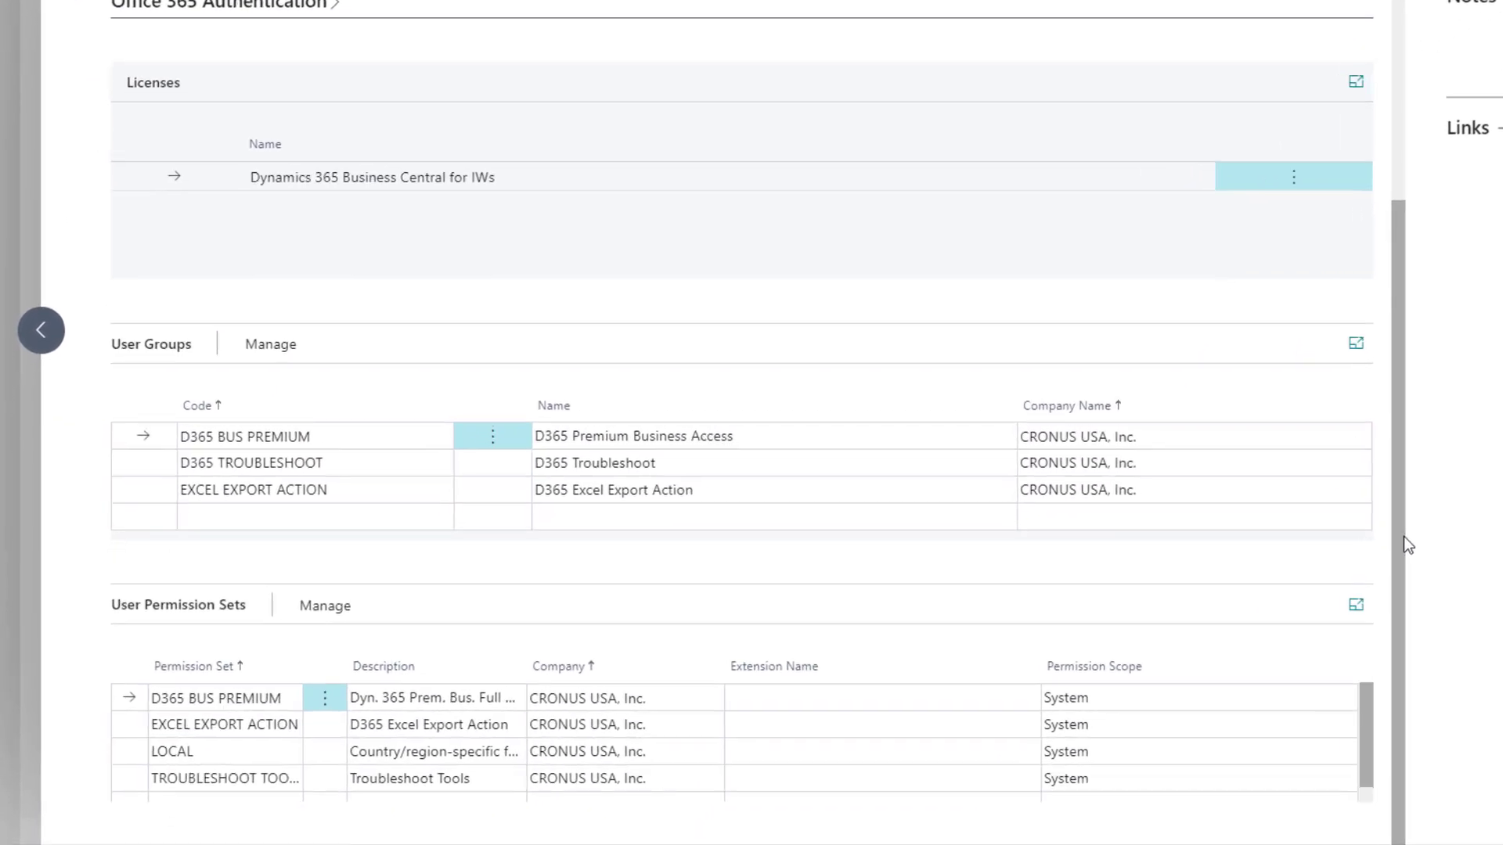